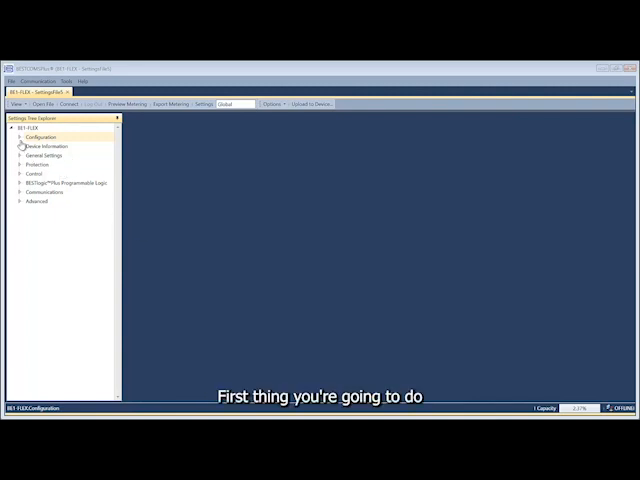
- Show the Circuit Summary under the Configuration branch of Settings Explorer
left_click(22, 136)
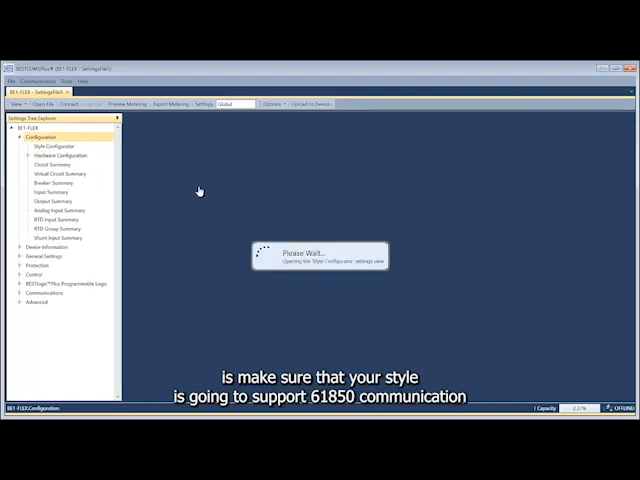
left_click(48, 148)
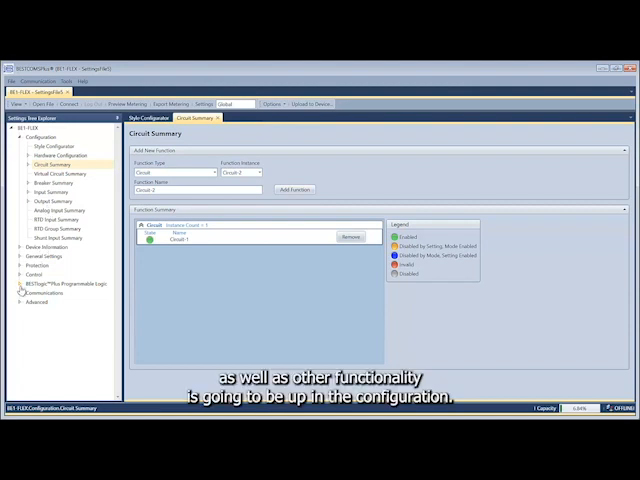
- View the Indicator Summary and Remote Indicator Summary under BESTlogicPlus Programmable Logic, ending on Indicator Summary
left_click(18, 282)
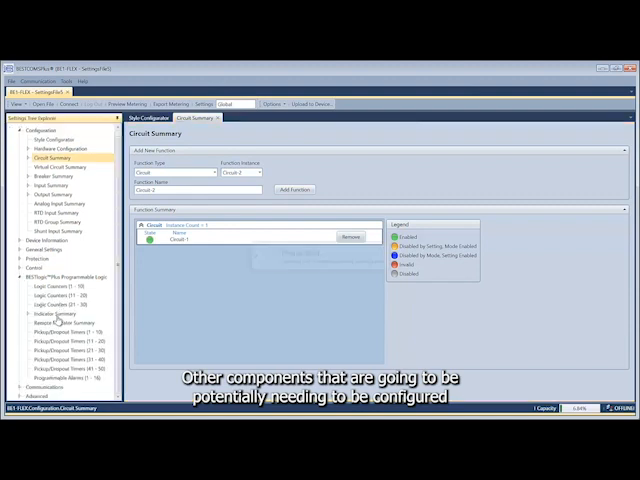
left_click(52, 316)
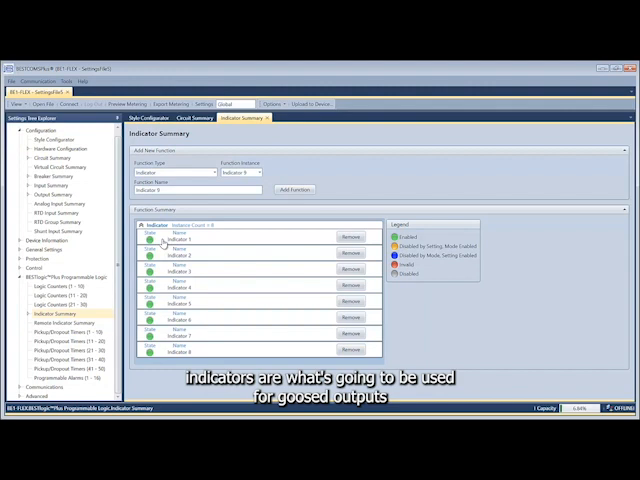
mouse_move(164, 262)
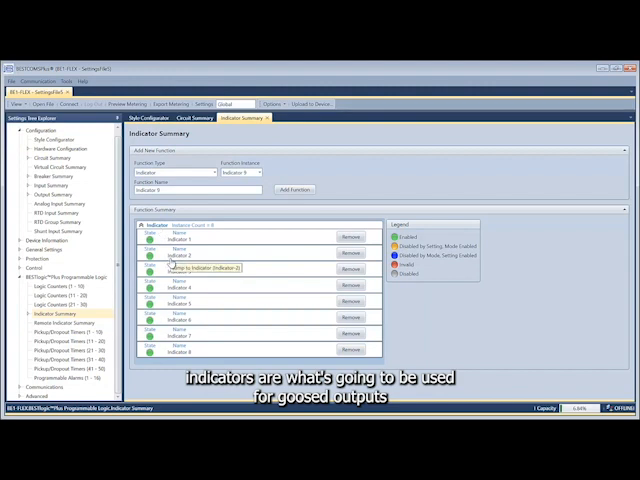
left_click(64, 324)
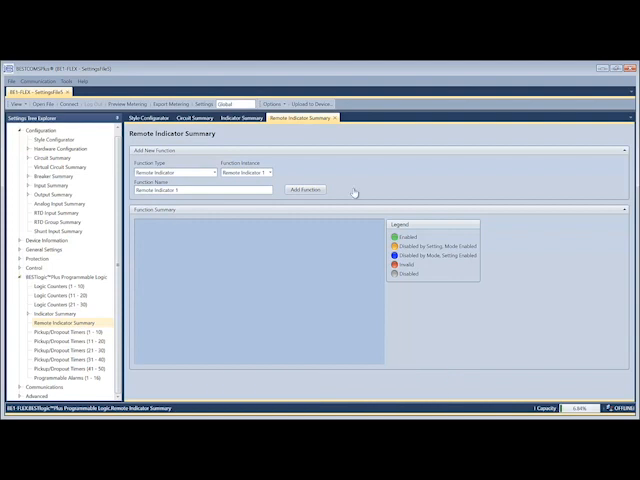
left_click(328, 188)
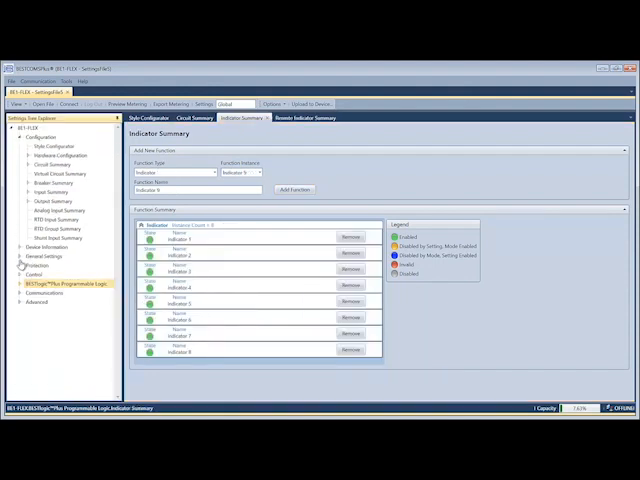
- Reach the IEC 61850 page under Communications and begin a CID export
left_click(20, 304)
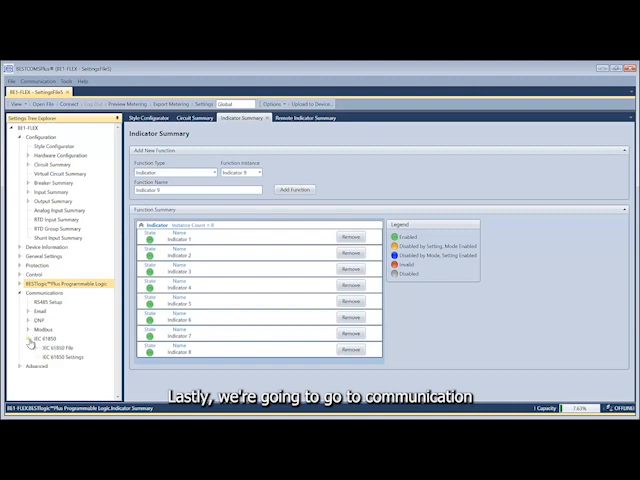
left_click(68, 348)
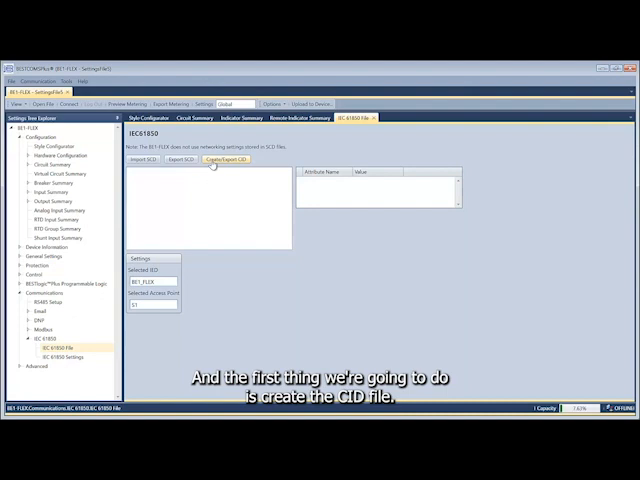
left_click(228, 160)
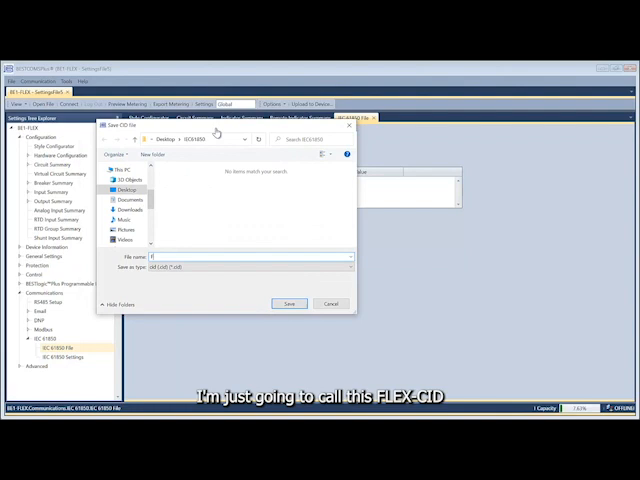
- Save the exported CID file as FlexCID
type("FlexCID")
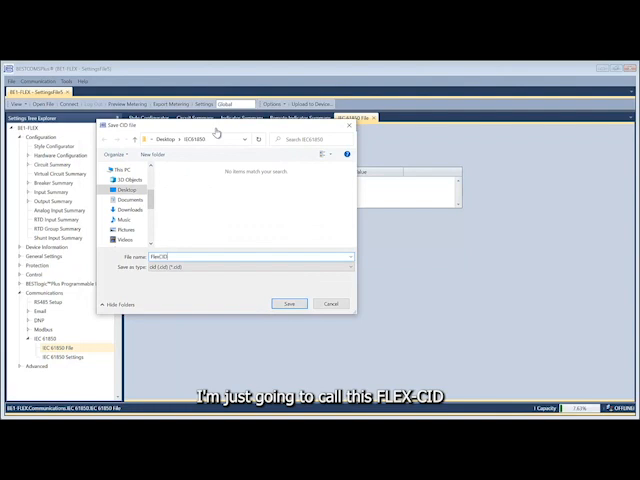
left_click(288, 304)
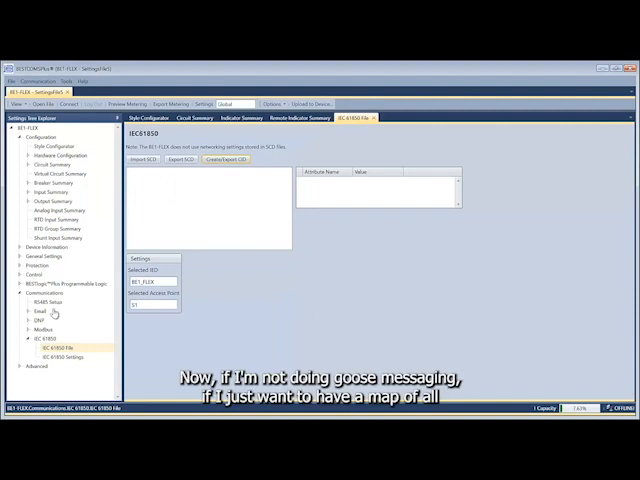
mouse_move(196, 288)
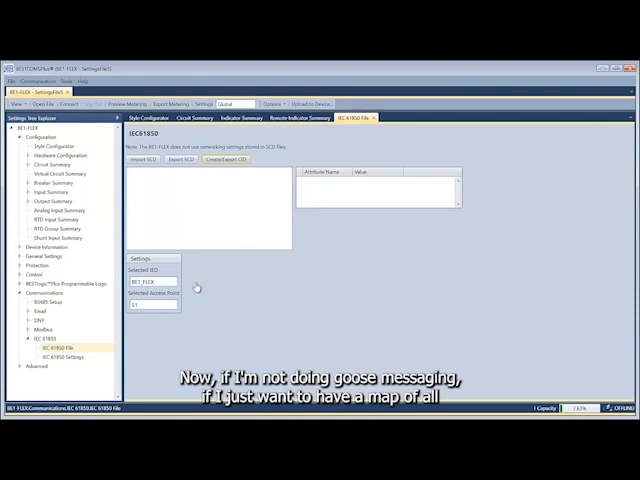
left_click(144, 160)
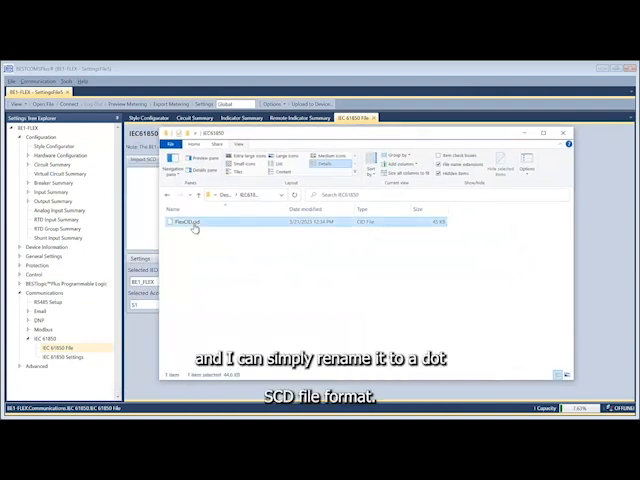
- Rename the exported FLEX file from .cid to .scd, accepting the extension-change warning
double_click(190, 220)
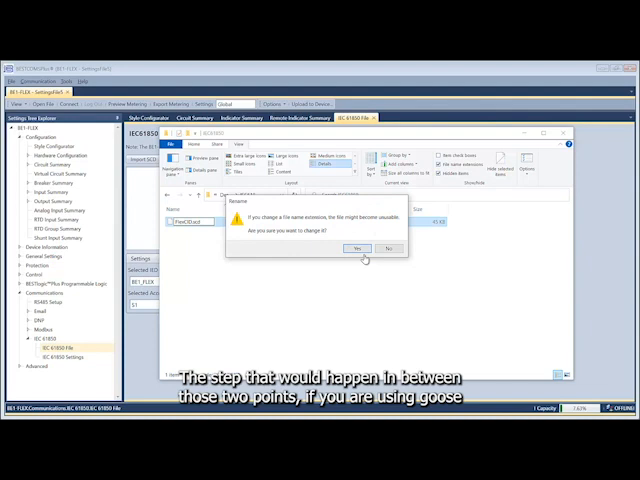
left_click(356, 246)
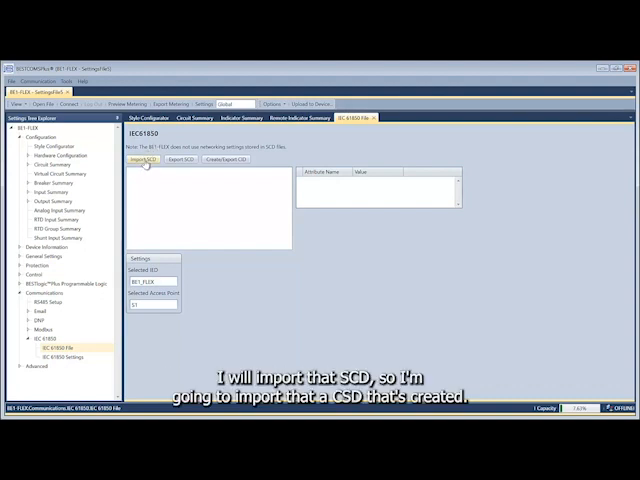
- Import the FLEX .scd file, confirming its IED and access point choice
left_click(144, 166)
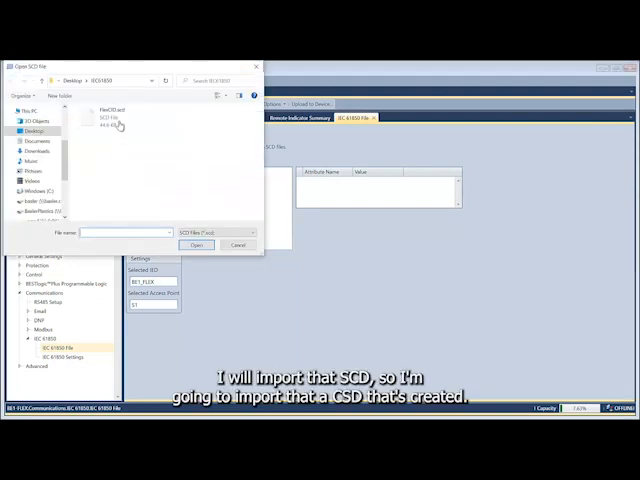
left_click(118, 116)
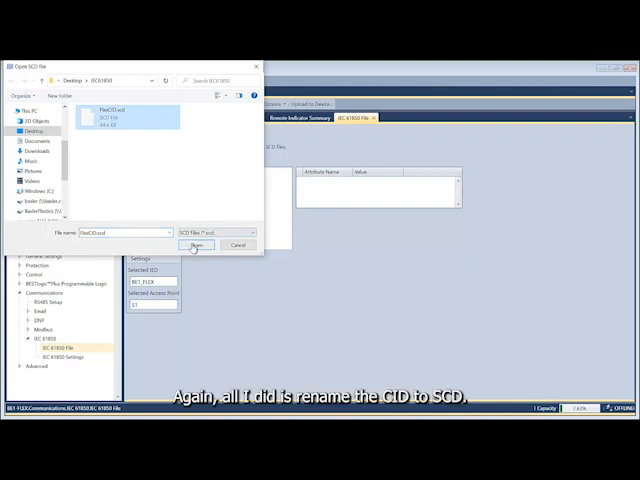
left_click(196, 246)
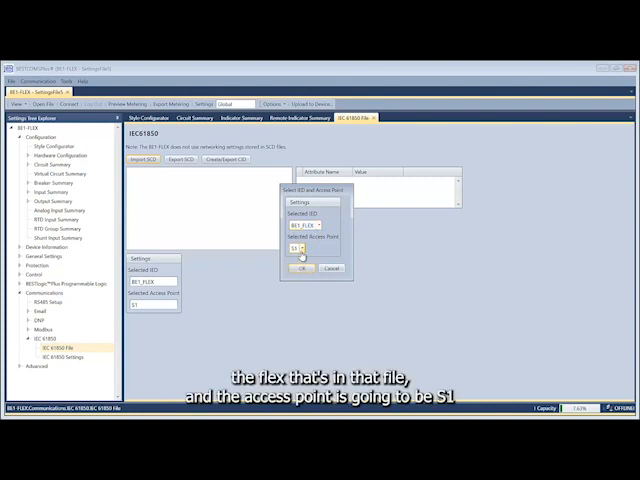
left_click(302, 268)
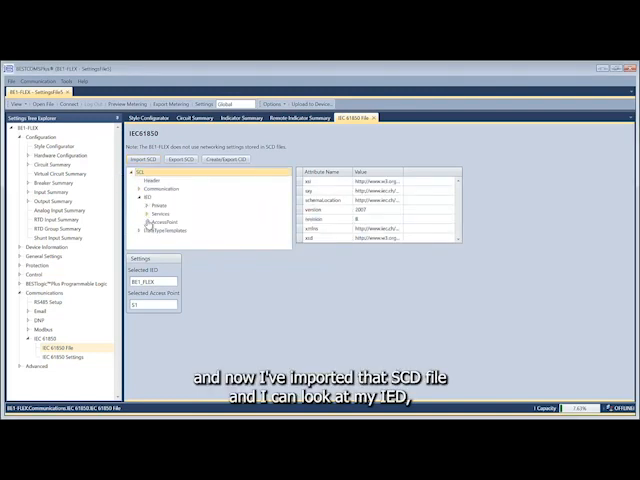
- Expand the imported IED node and view the Header attributes of the SCL tree
left_click(150, 216)
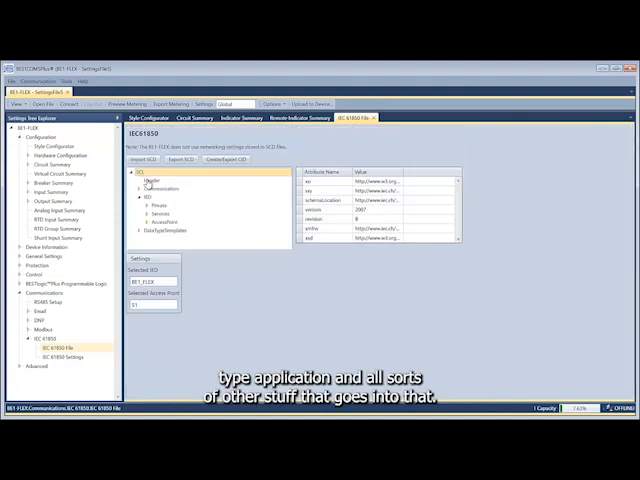
left_click(144, 200)
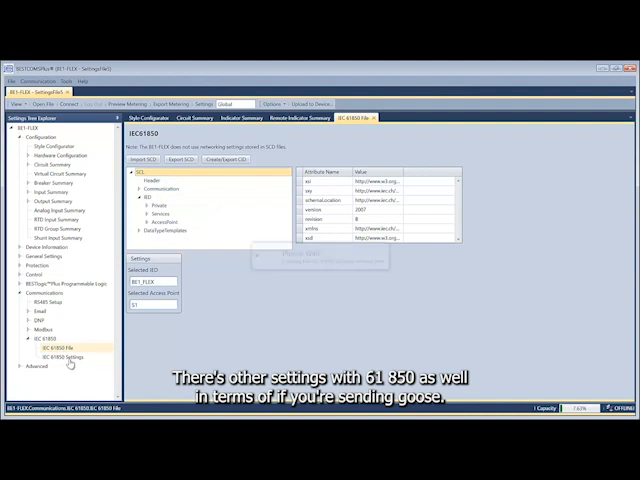
- Show the IEC 61850 Settings page with general and GOOSE settings
left_click(68, 356)
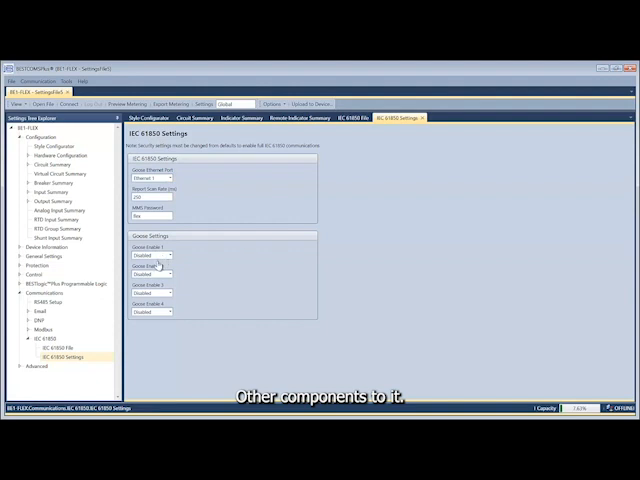
mouse_move(56, 336)
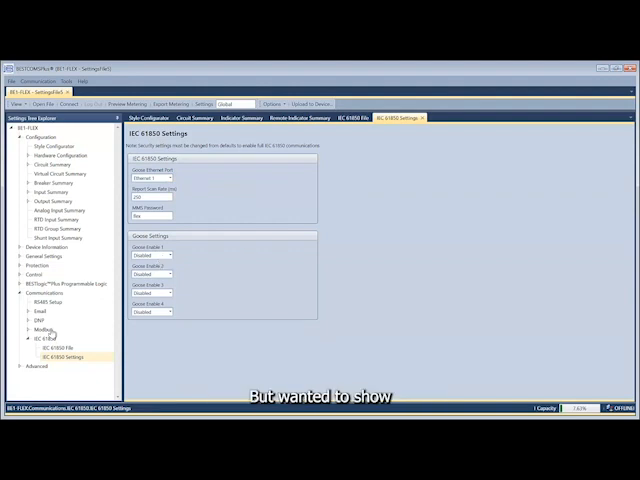